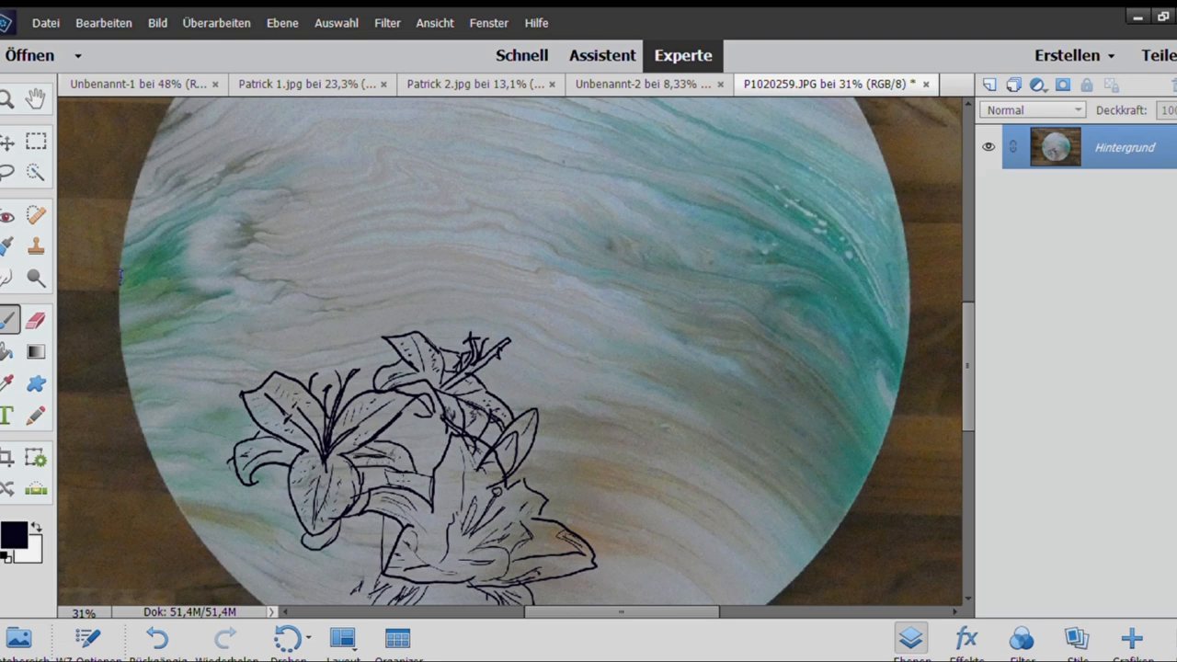
# - Stamp a line-art hummingbird right of the lilies and a tall lily bud above them
pyautogui.moveTo(460, 387); pyautogui.dragTo(618, 345)
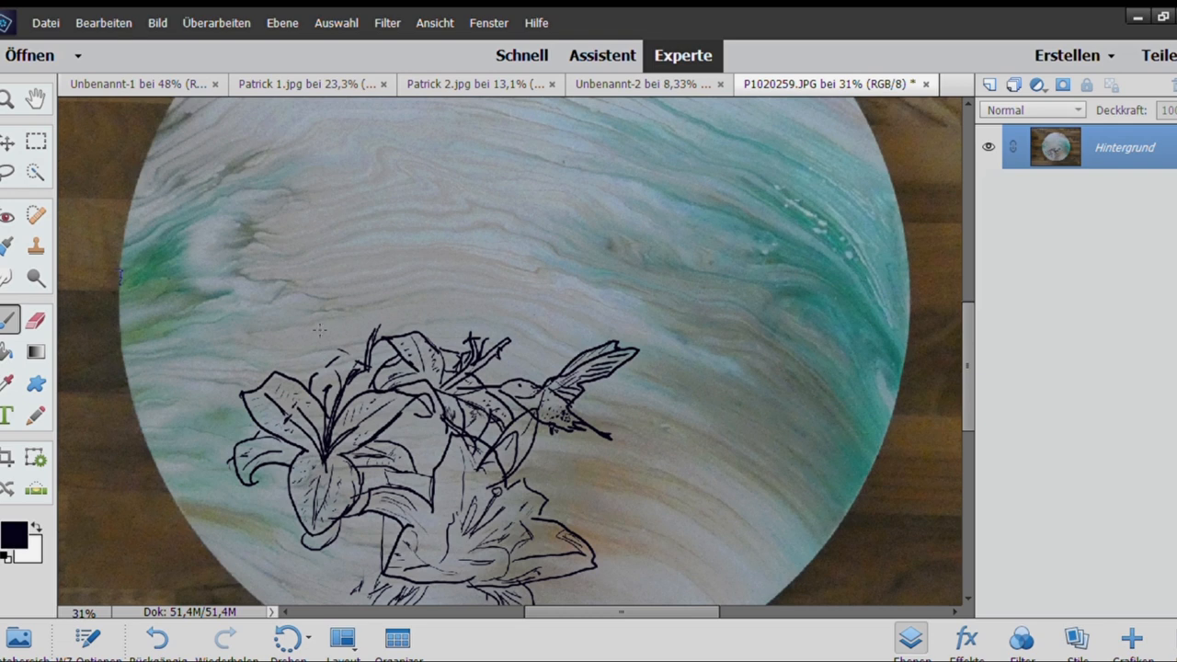
pyautogui.moveTo(358, 359); pyautogui.dragTo(405, 211)
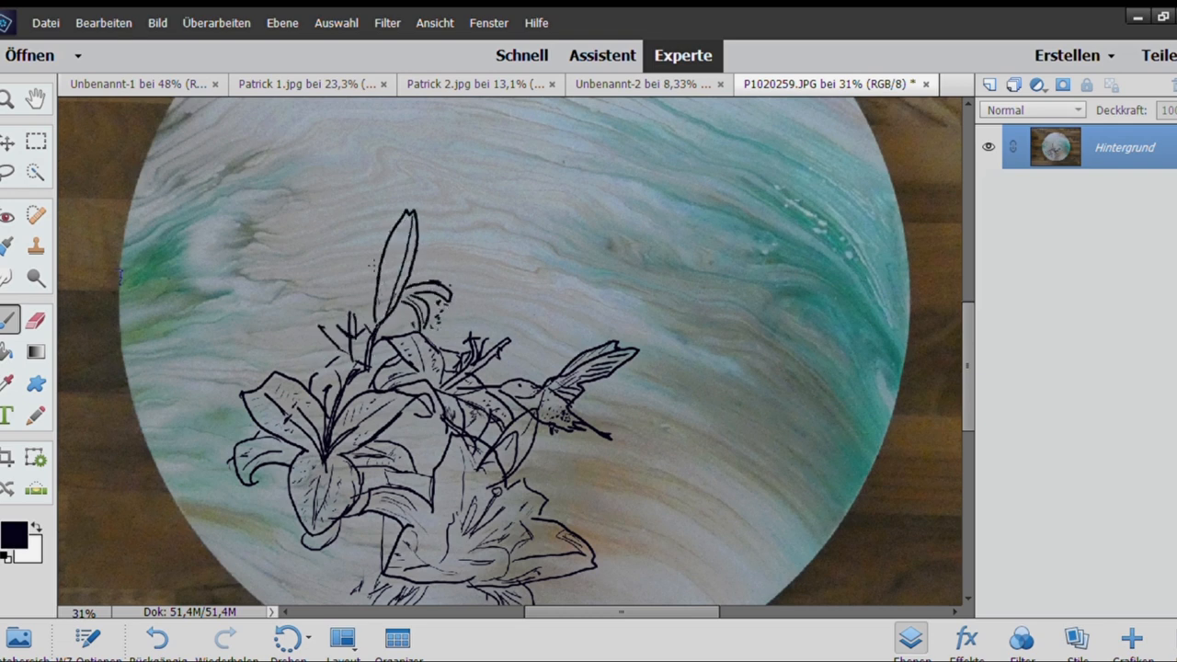
# - Stamp a second lily blossom at the bouquet's top left and set the foreground colour to green
pyautogui.click(313, 303)
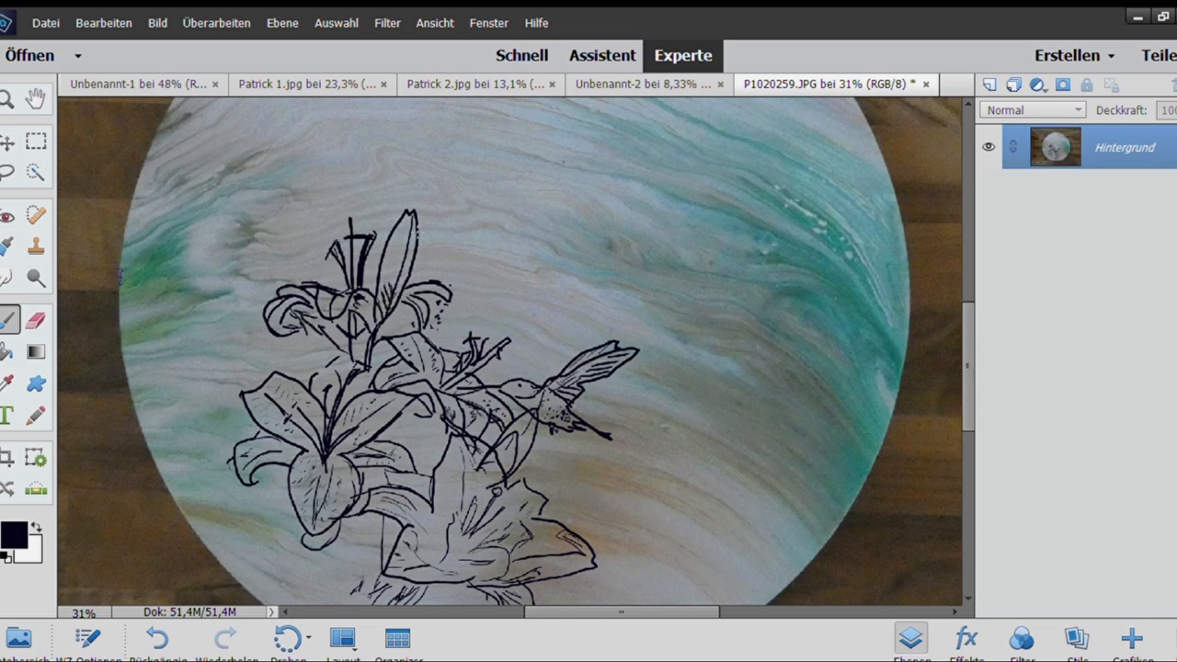
pyautogui.click(9, 383)
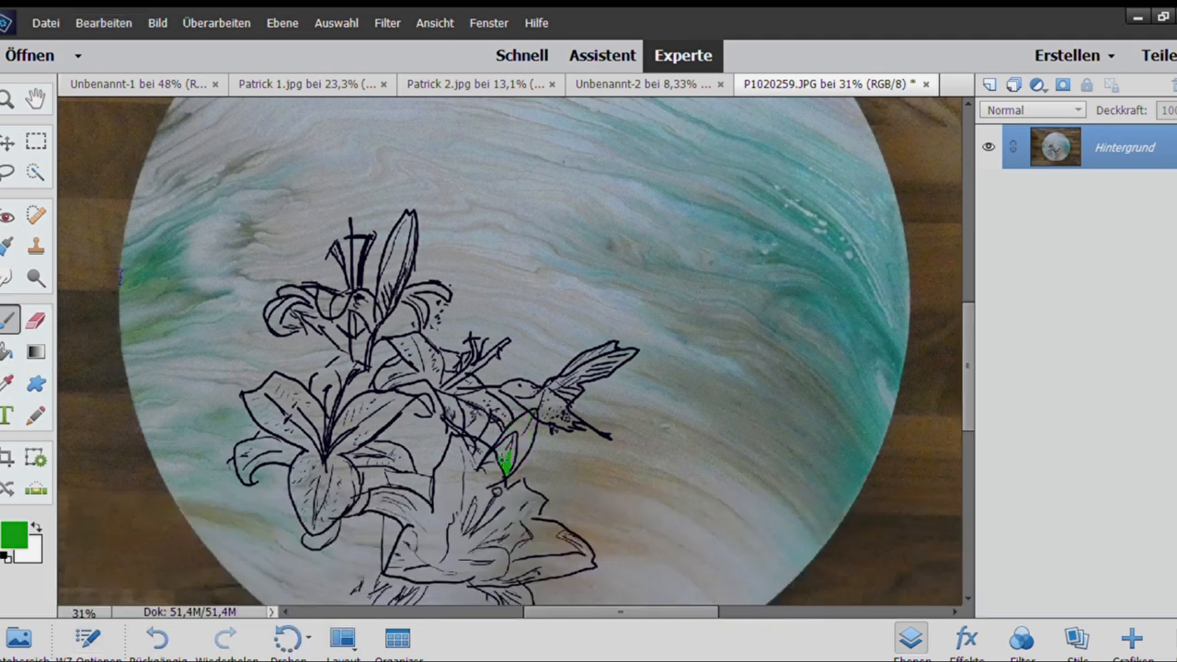
# - Paint the lily stems and leaves green, then pick the Eyedropper tool
pyautogui.click(510, 446)
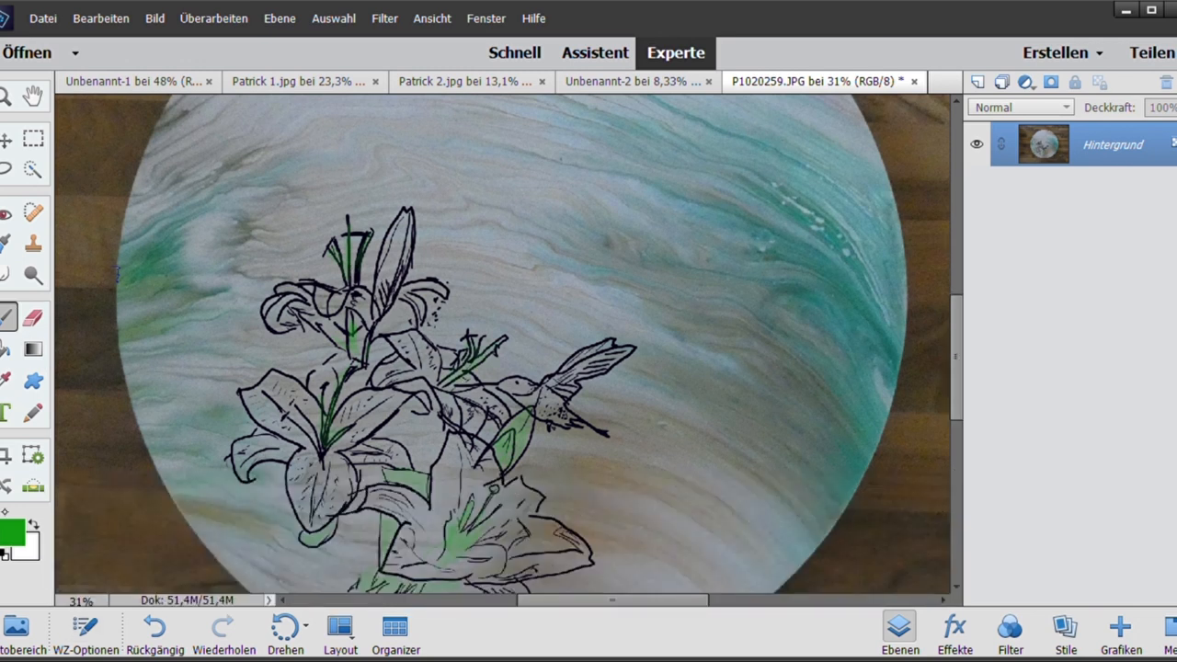
pyautogui.click(4, 379)
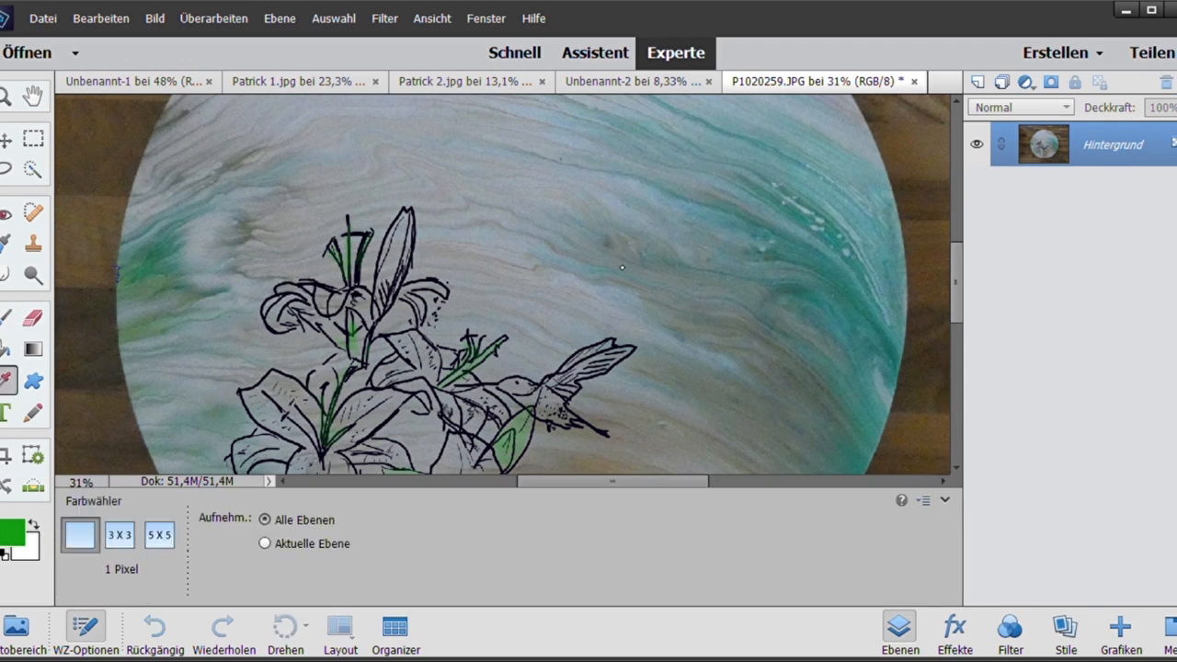